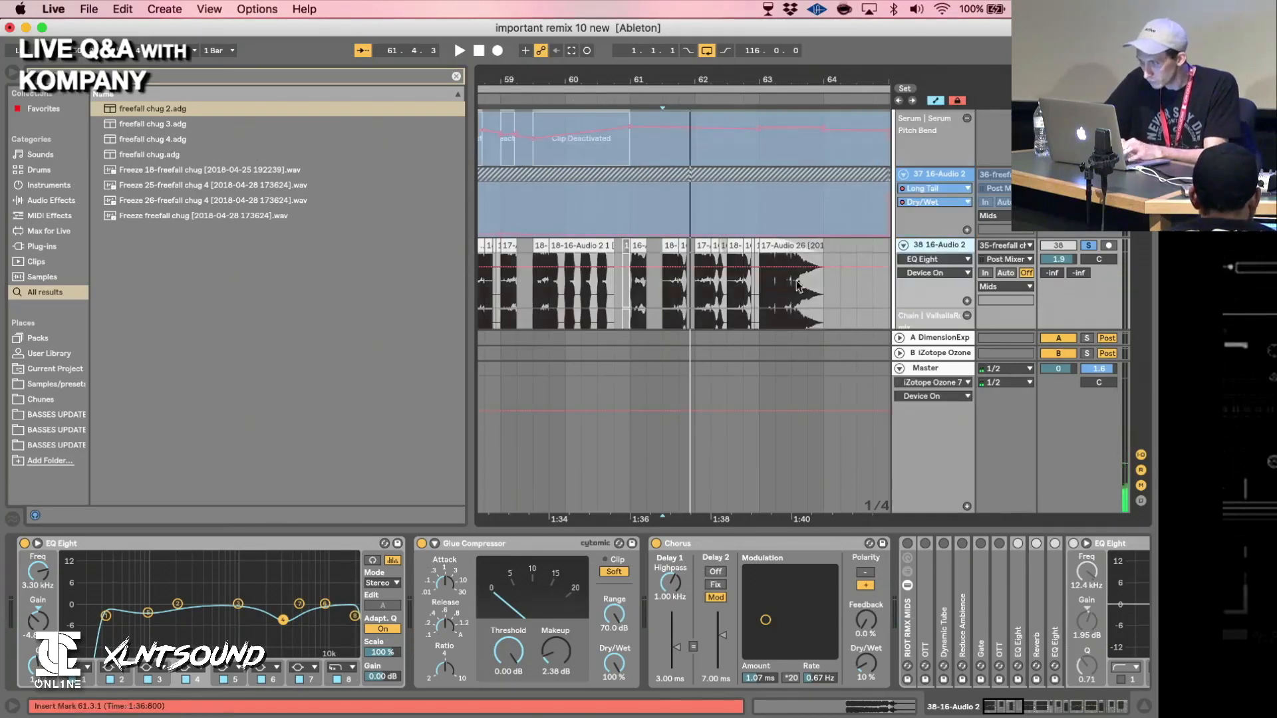
- Search the browser for 'Long Tail' to list the reverb preset and aux rack
{"action": "left_click", "coordinate": [932, 258]}
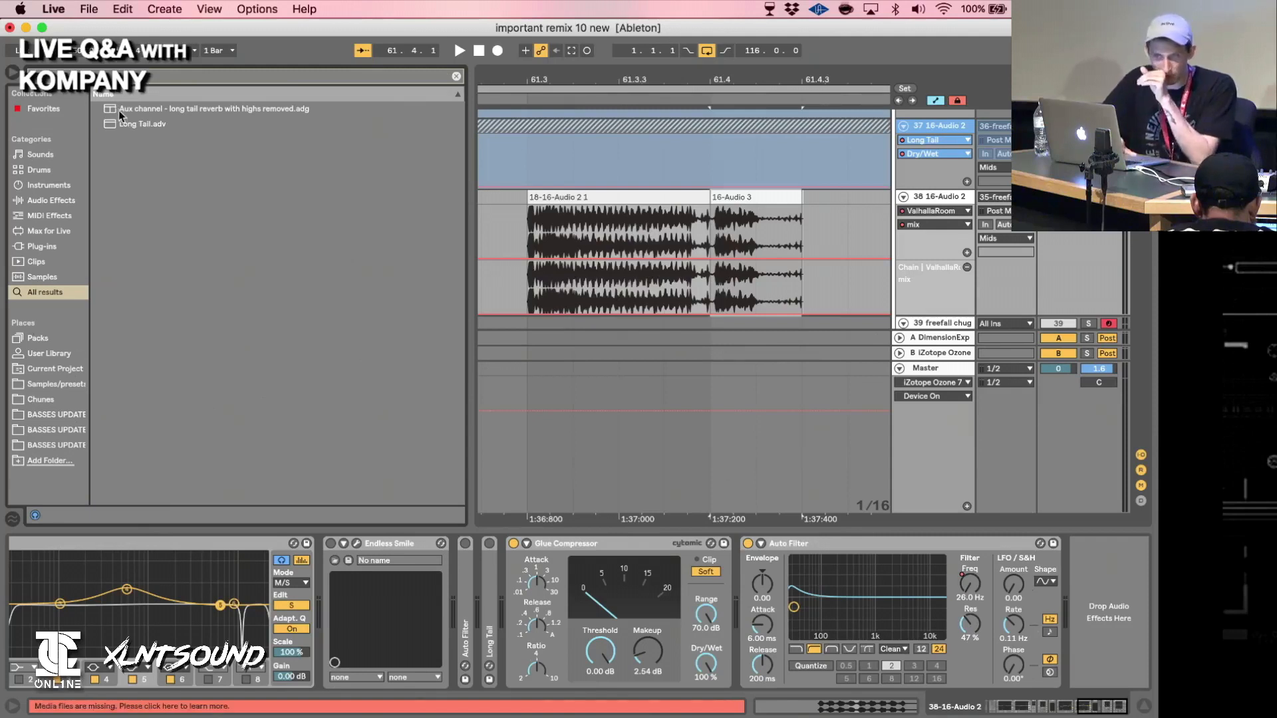
- Drop Long Tail.adv into the 16-Audio 2 device chain after Auto Filter and start playback
{"action": "left_click", "coordinate": [142, 123]}
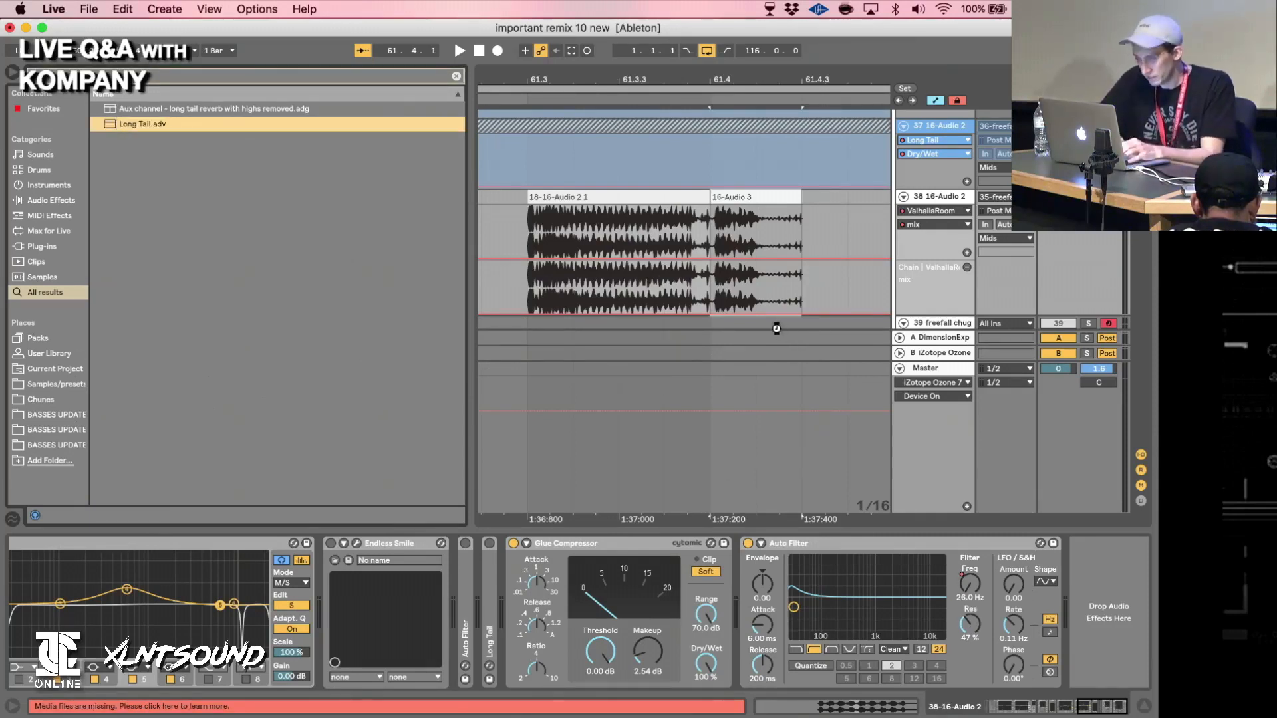
{"action": "left_click", "coordinate": [741, 197]}
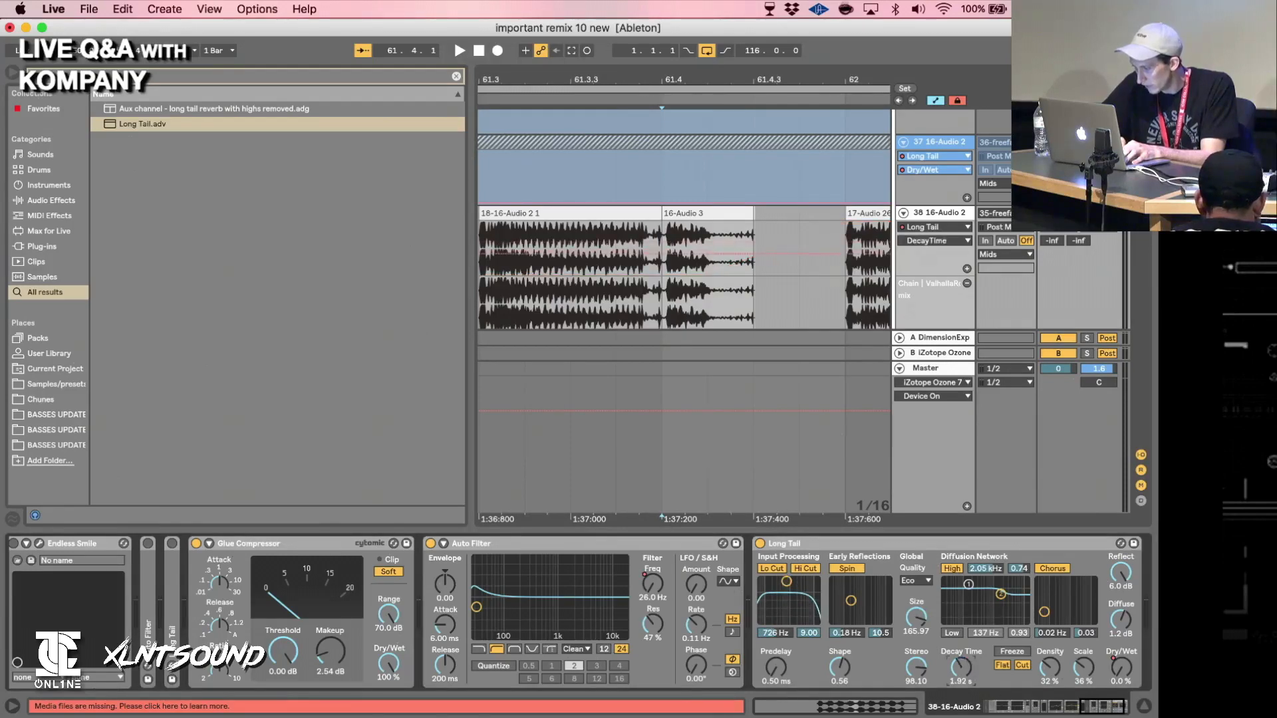
{"action": "left_click", "coordinate": [458, 50]}
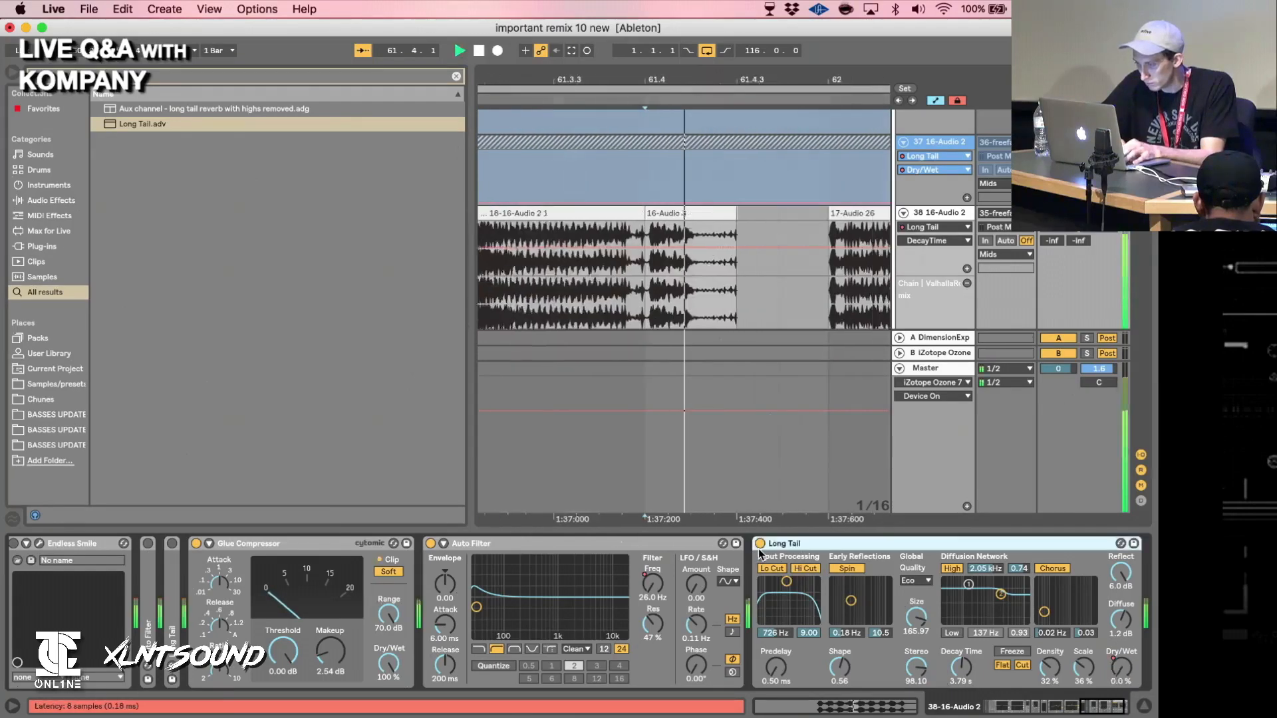
- Play back with Long Tail Decay at 3.79 s and Dry/Wet at 100% to hear the tail
{"action": "left_click", "coordinate": [460, 51]}
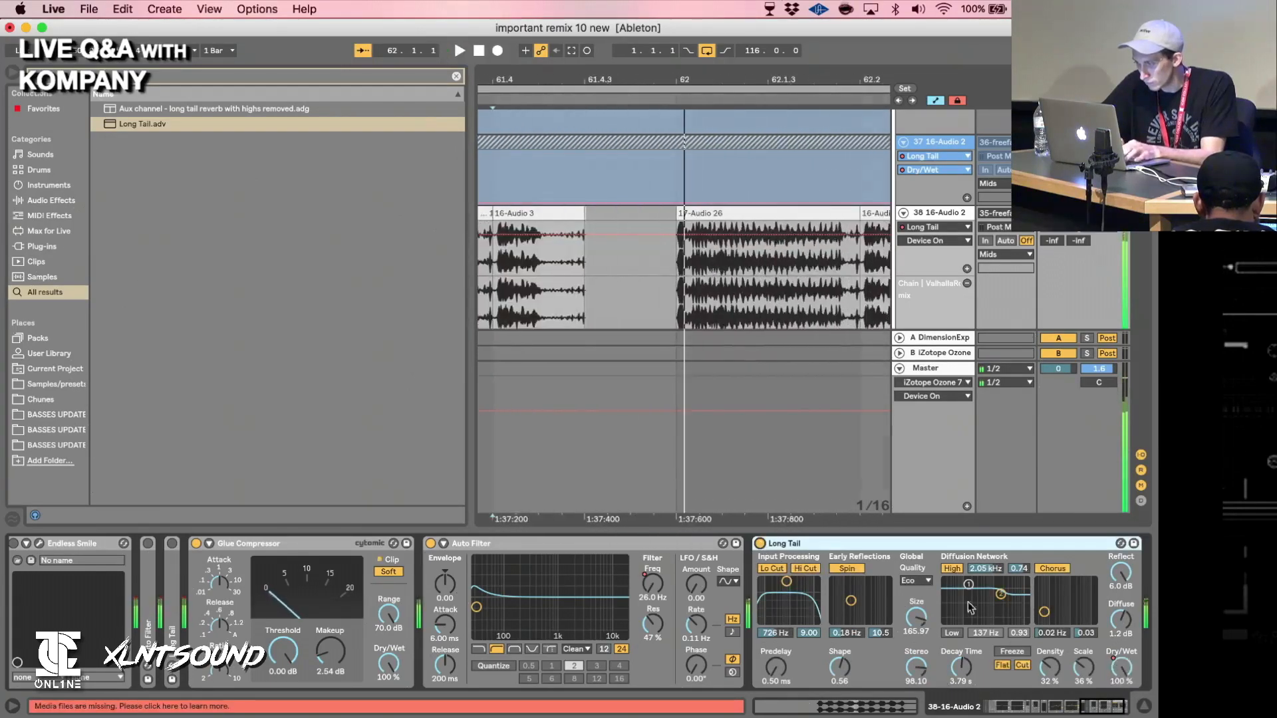